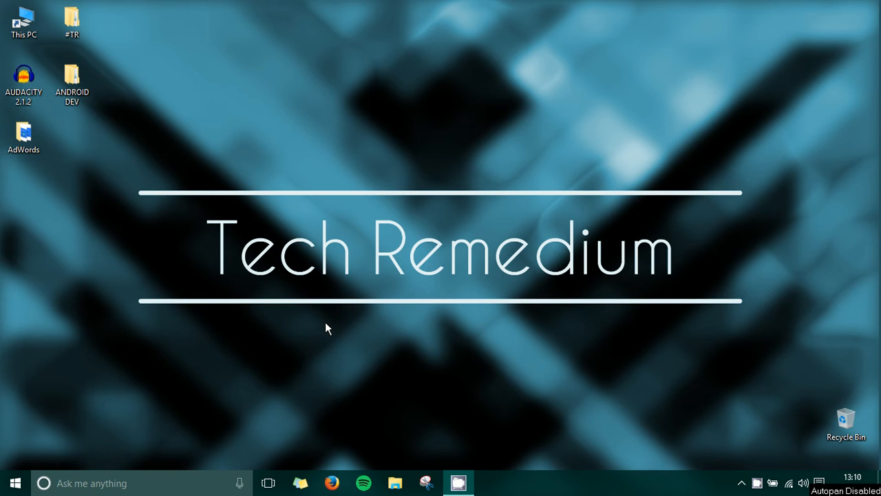
pyautogui.moveTo(229, 274)
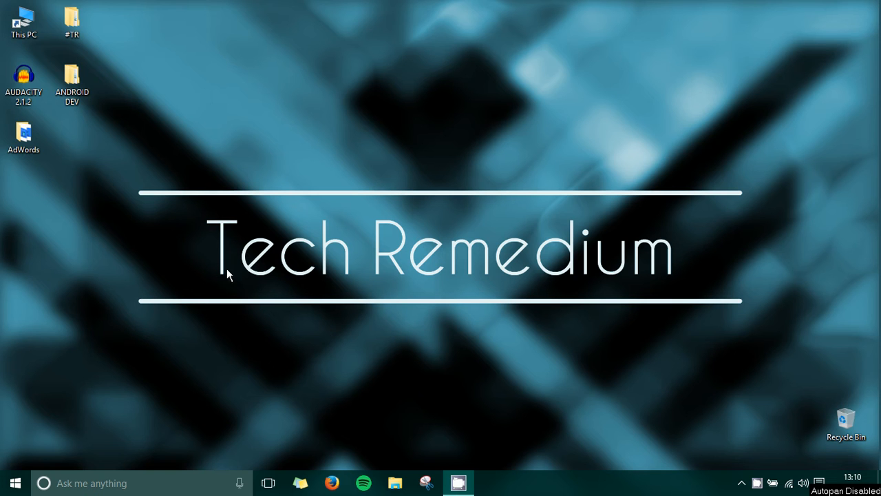
pyautogui.moveTo(127, 179)
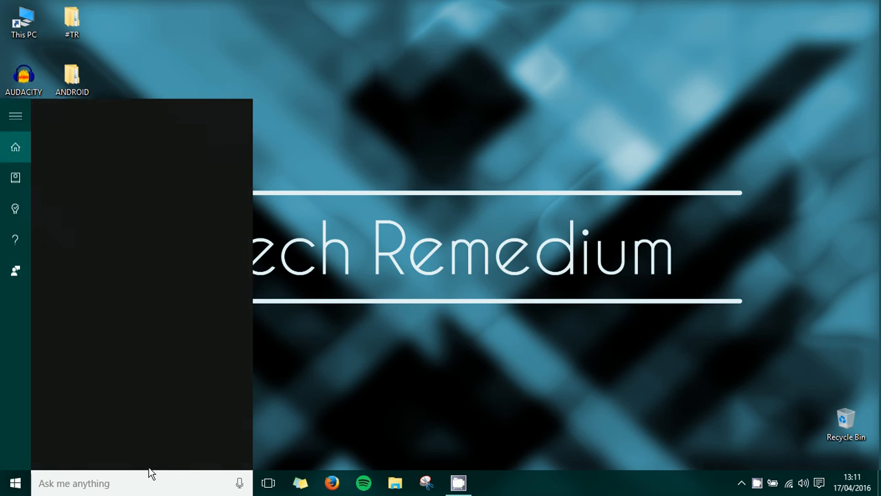
# - Search Windows for 'chrome' and launch Google Chrome from Best match
pyautogui.write('chrome')
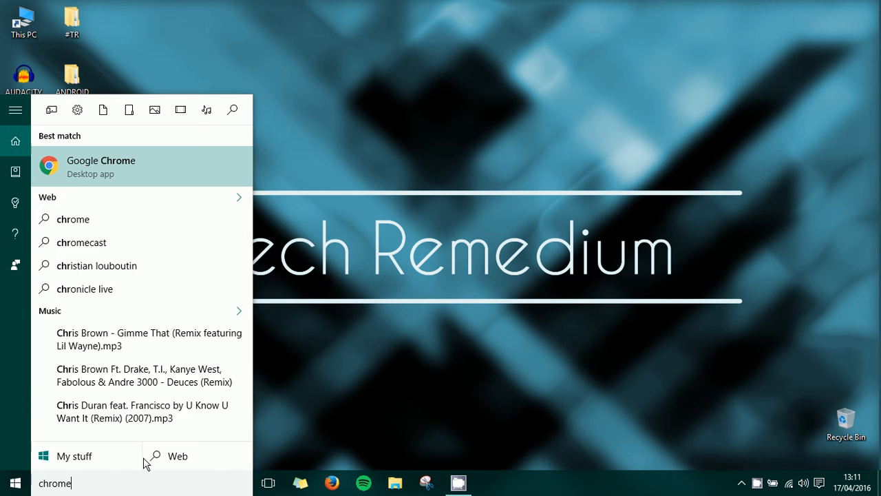
pyautogui.click(101, 165)
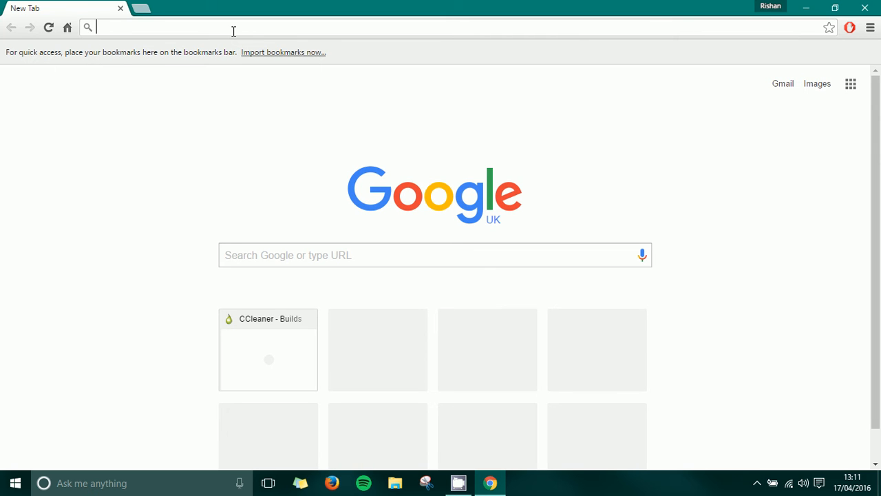
# - Go to piriform.com/ccleaner/builds and scroll to the CCleaner - Portable section
pyautogui.write('www.duolingo.com')
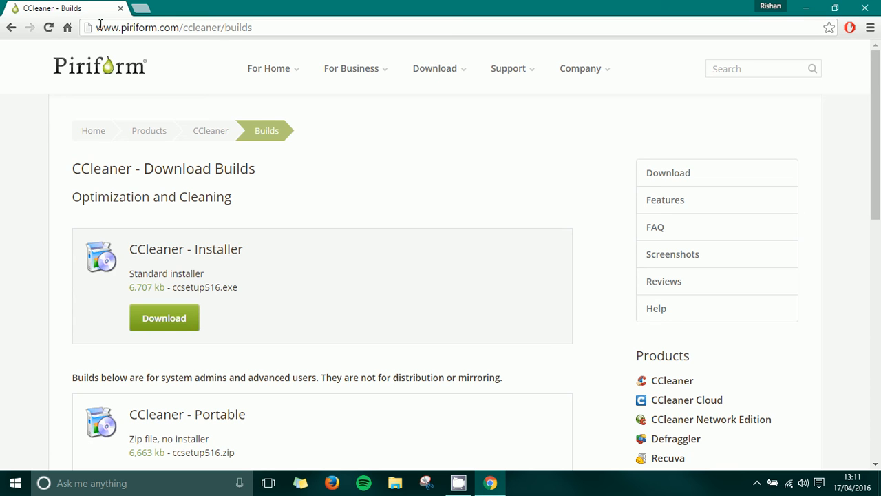
pyautogui.doubleClick(202, 27)
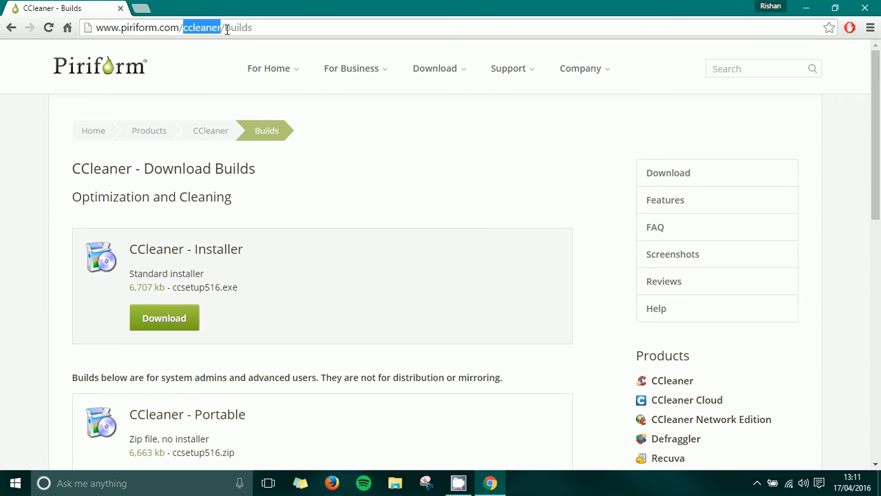
pyautogui.moveTo(286, 33)
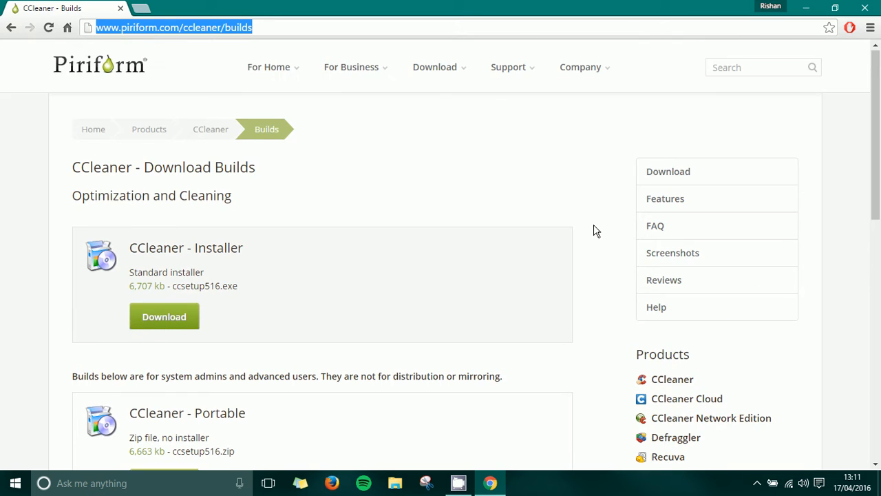
pyautogui.scroll(-3)
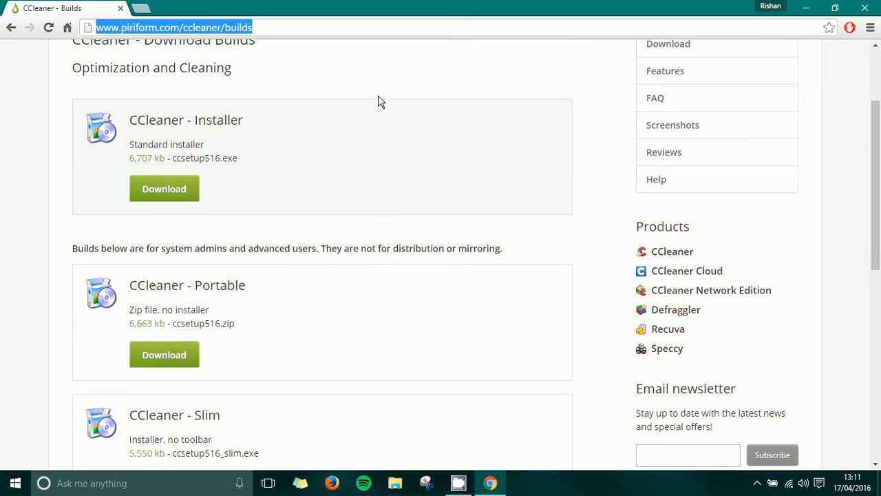
pyautogui.moveTo(15, 127)
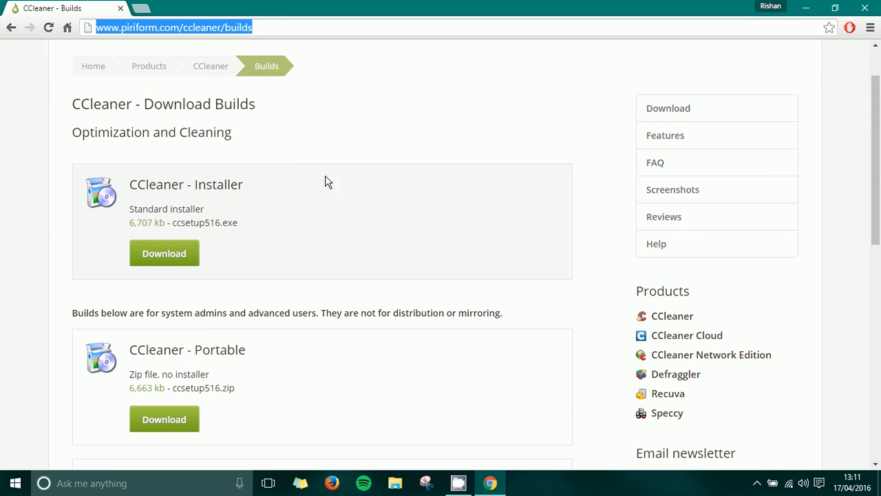
pyautogui.scroll(-3)
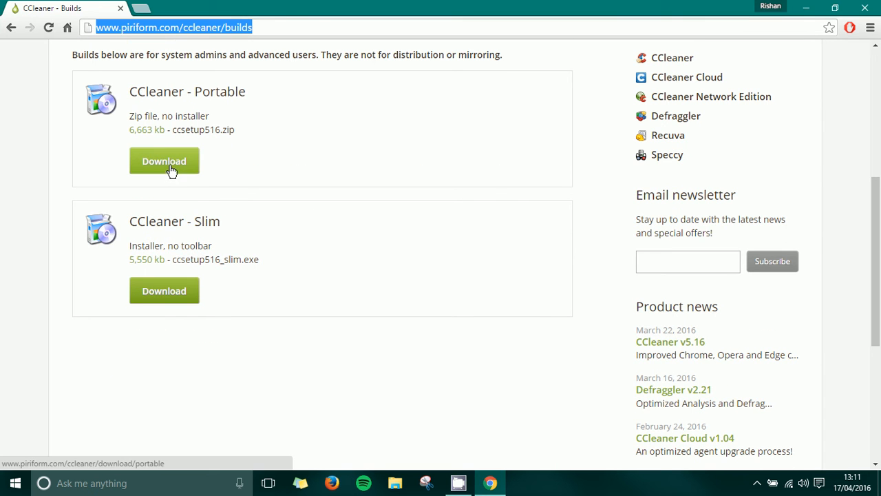
# - Download the CCleaner - Portable zip build
pyautogui.click(163, 160)
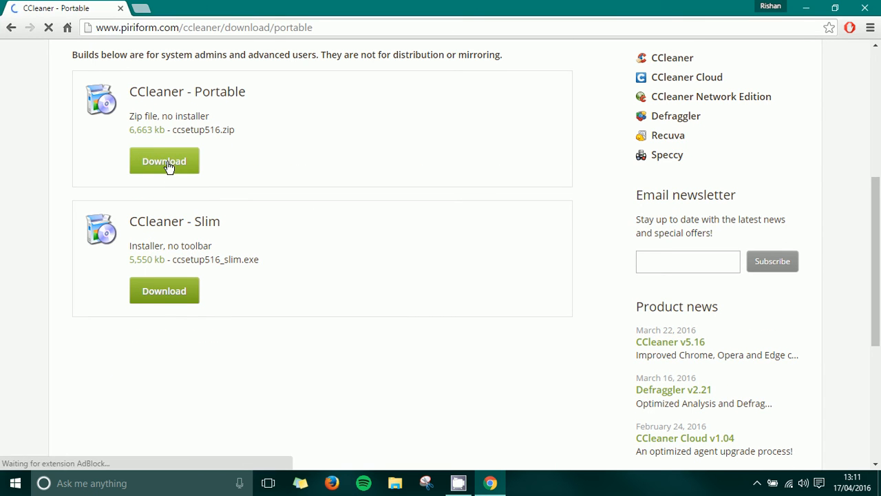
pyautogui.click(164, 161)
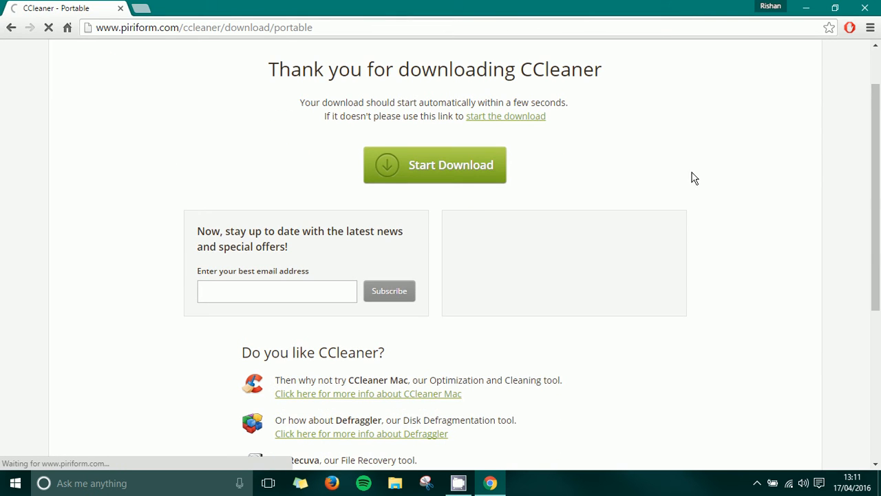
pyautogui.moveTo(523, 250)
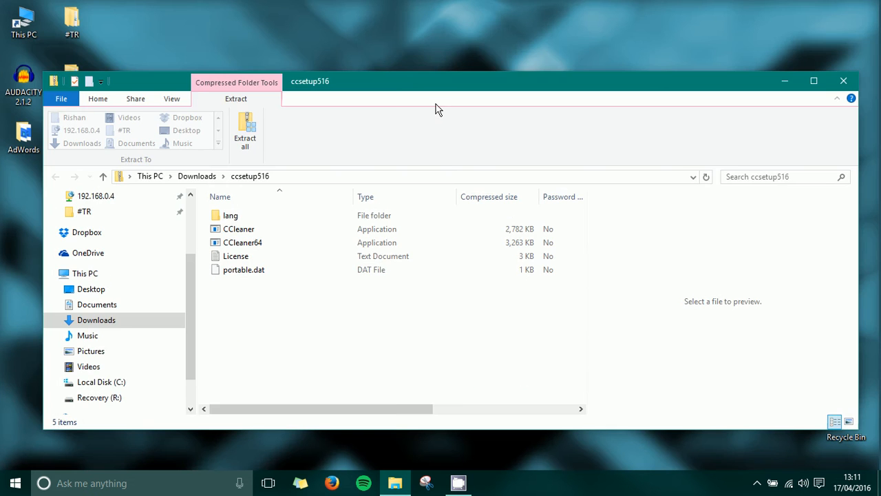
# - Extract all of ccsetup516.zip into a ccsetup516 folder in Downloads
pyautogui.click(245, 131)
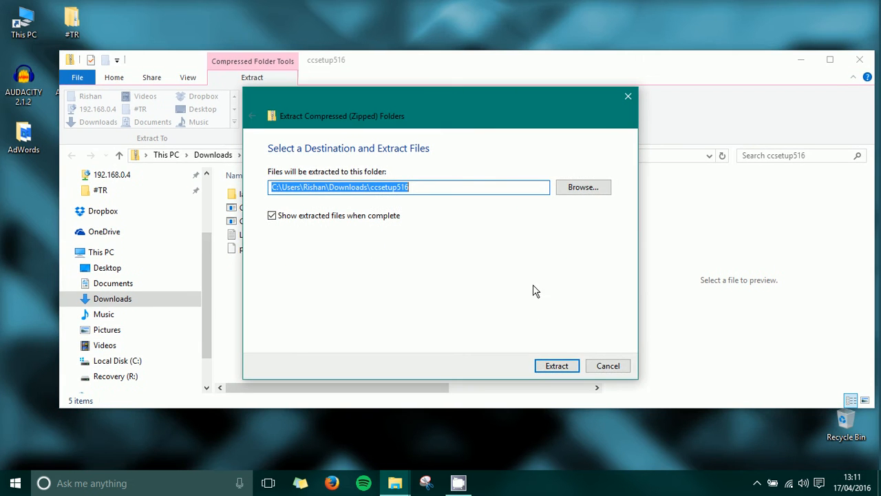
pyautogui.click(557, 365)
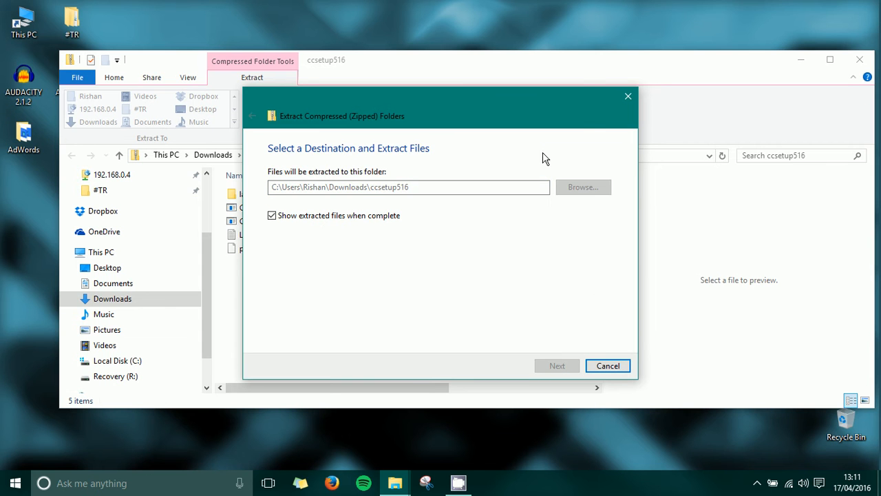
pyautogui.click(556, 365)
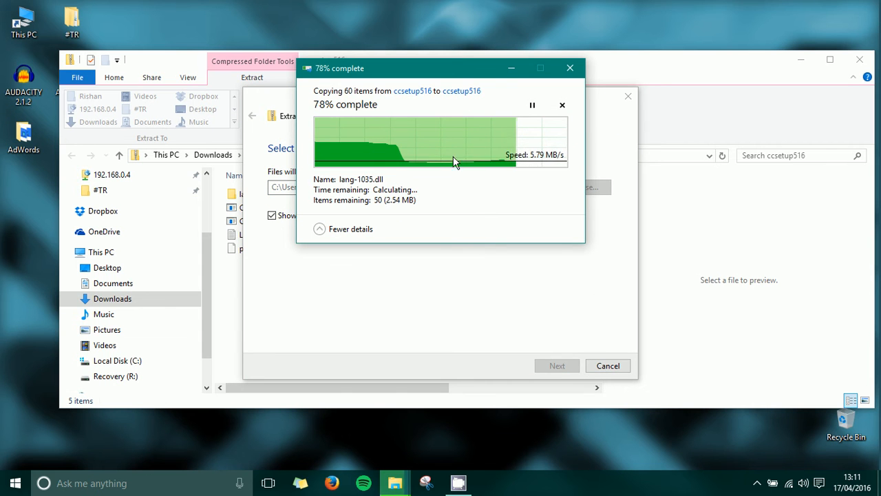
pyautogui.moveTo(196, 226)
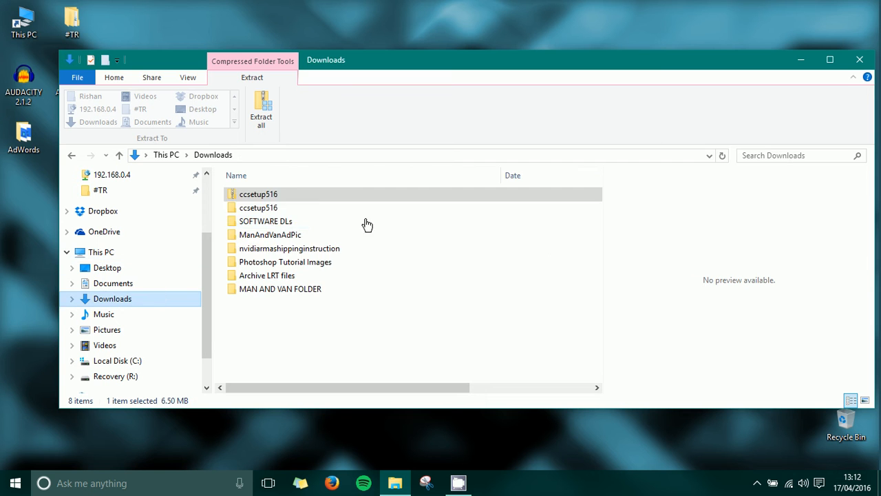
# - Send the ccsetup516 folder to the desktop, reposition its icon, and open it
pyautogui.rightClick(269, 207)
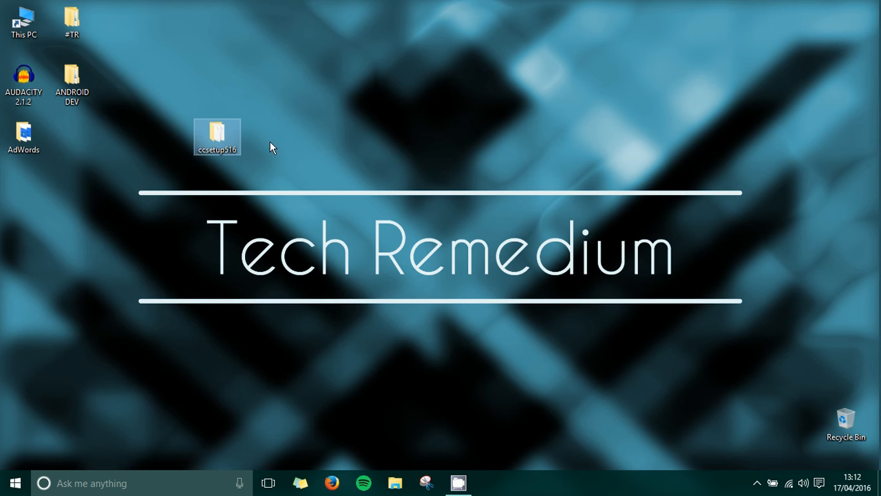
pyautogui.moveTo(217, 136); pyautogui.dragTo(168, 193)
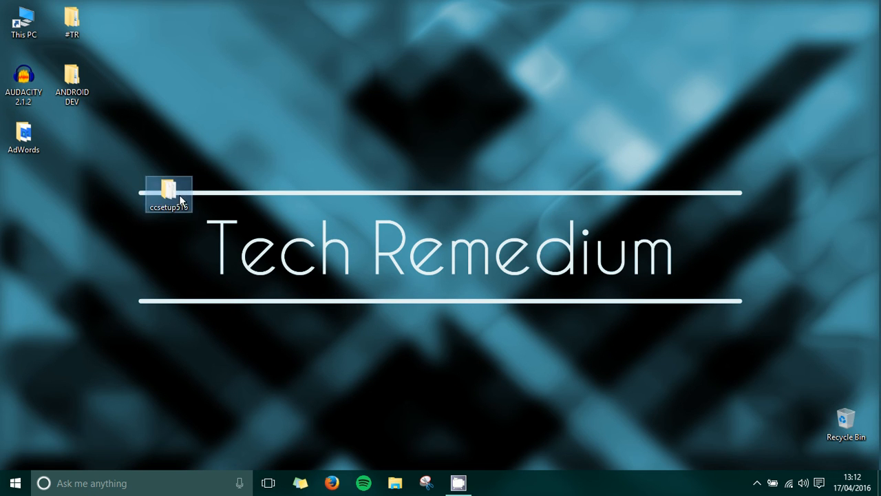
pyautogui.doubleClick(169, 193)
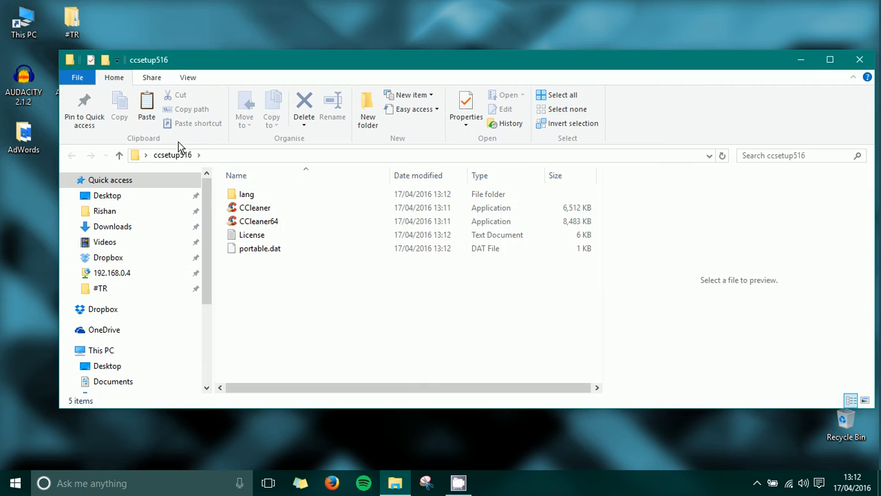
pyautogui.moveTo(277, 191)
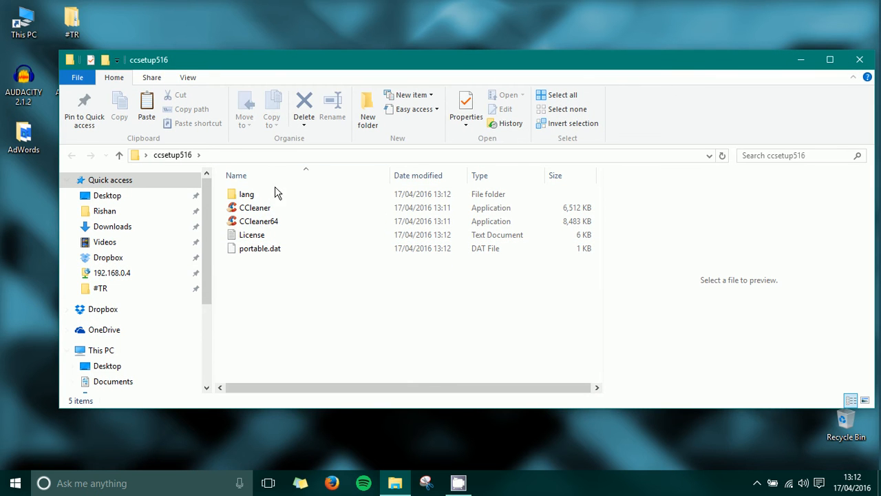
# - Select the CCleaner64 application in the ccsetup516 folder
pyautogui.click(260, 248)
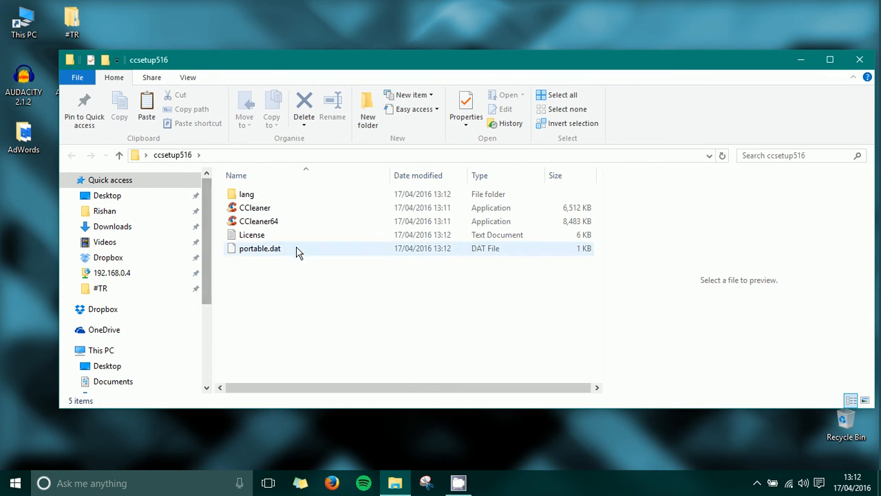
pyautogui.moveTo(297, 216)
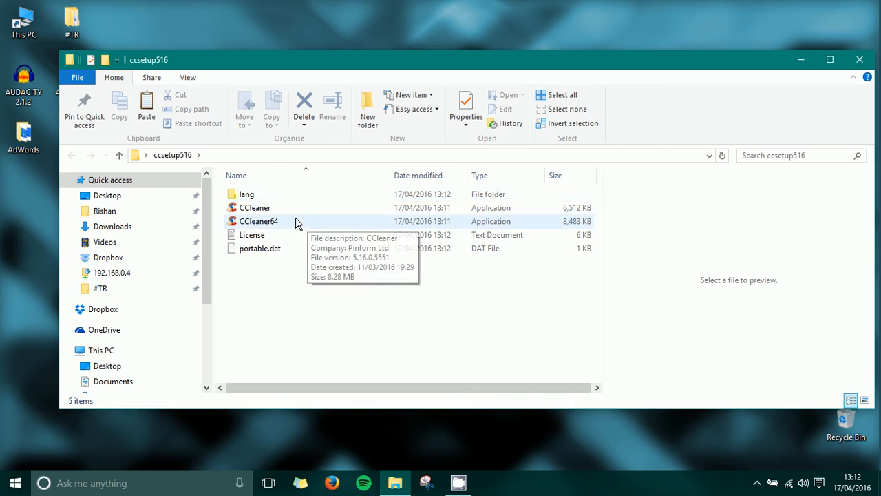
pyautogui.moveTo(269, 237)
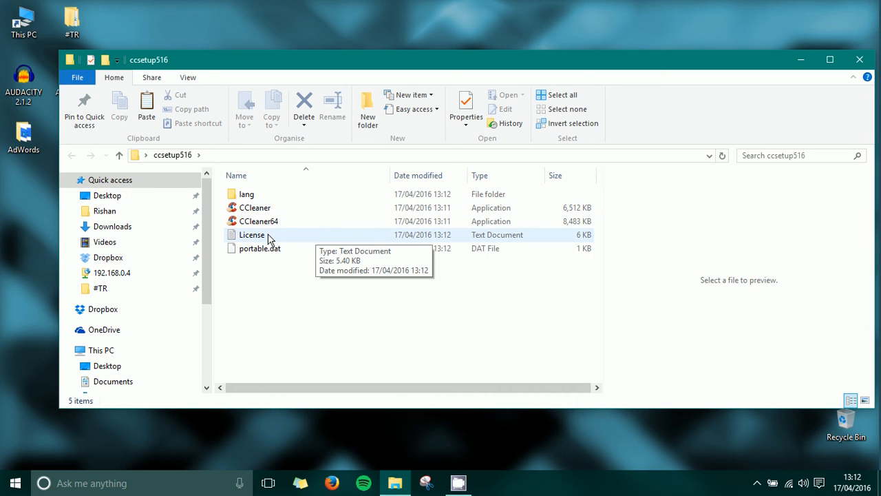
pyautogui.moveTo(308, 199)
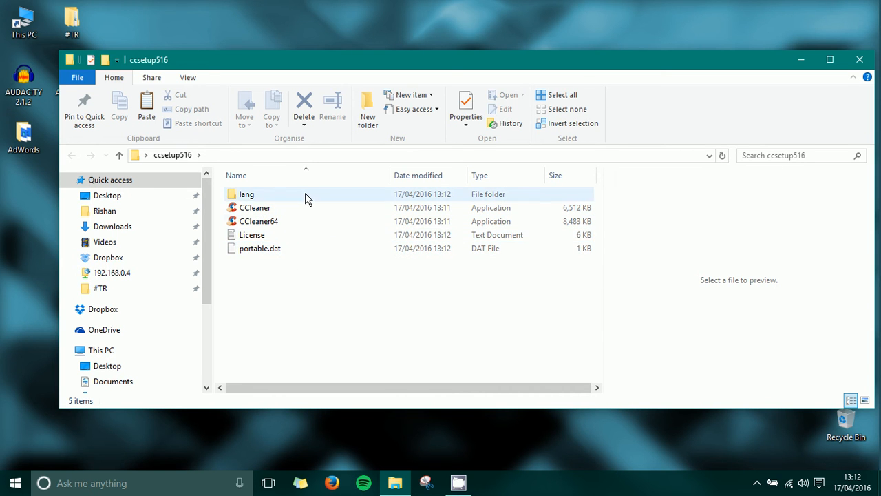
pyautogui.moveTo(237, 214)
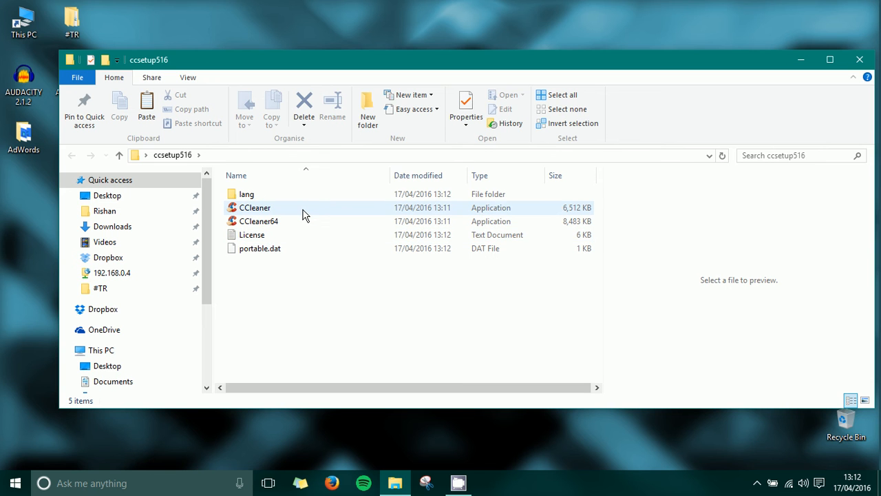
pyautogui.moveTo(304, 212)
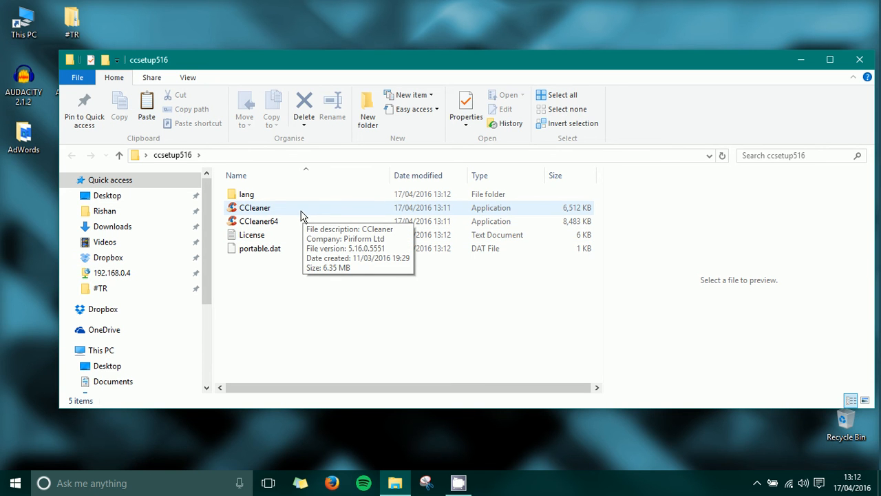
pyautogui.click(257, 221)
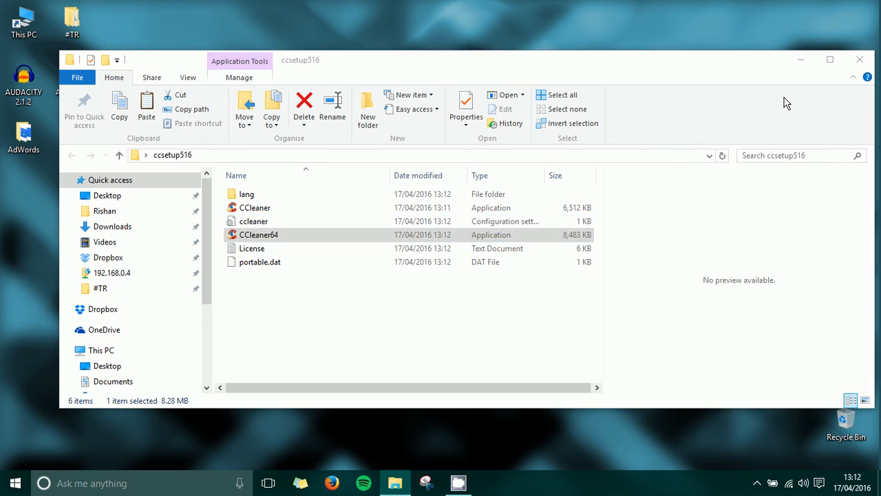
# - Launch CCleaner64 and browse the Windows and Applications cleaning lists
pyautogui.doubleClick(258, 234)
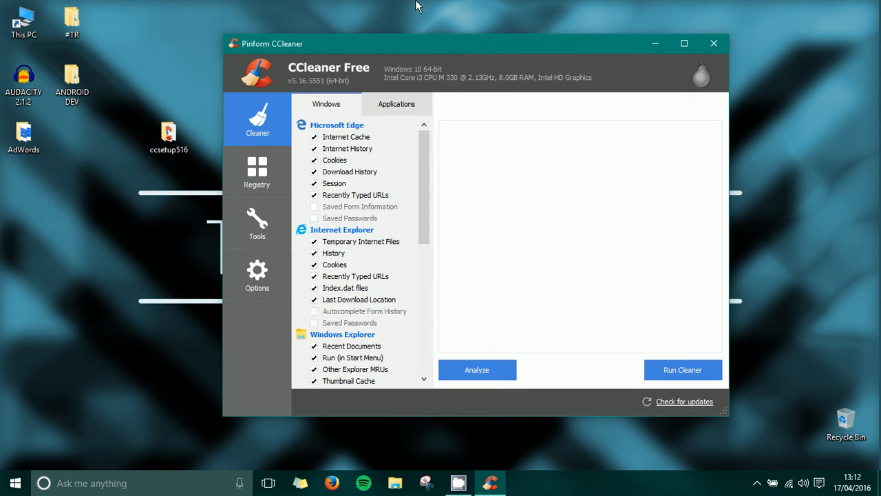
pyautogui.moveTo(117, 142)
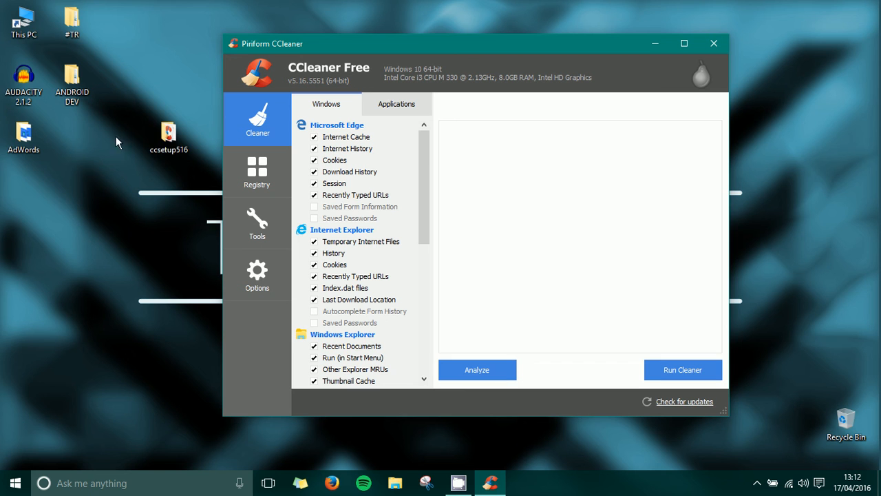
pyautogui.click(169, 132)
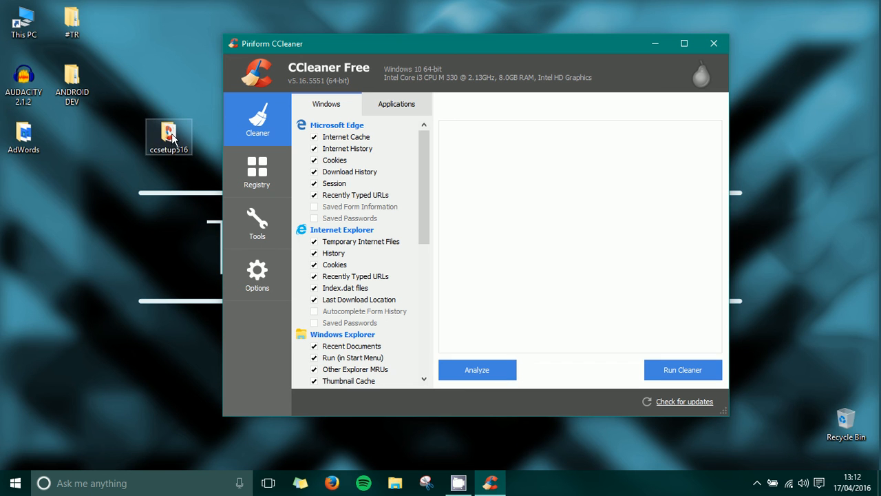
pyautogui.moveTo(280, 167)
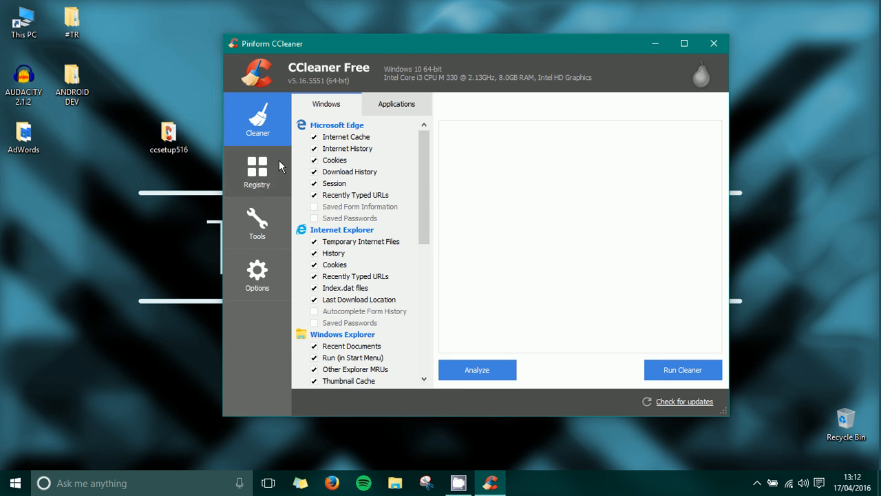
pyautogui.moveTo(277, 181)
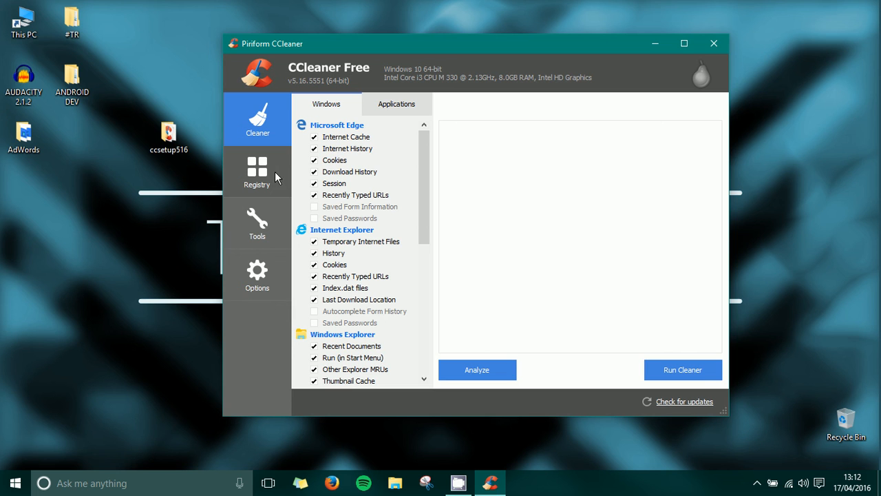
pyautogui.moveTo(248, 316)
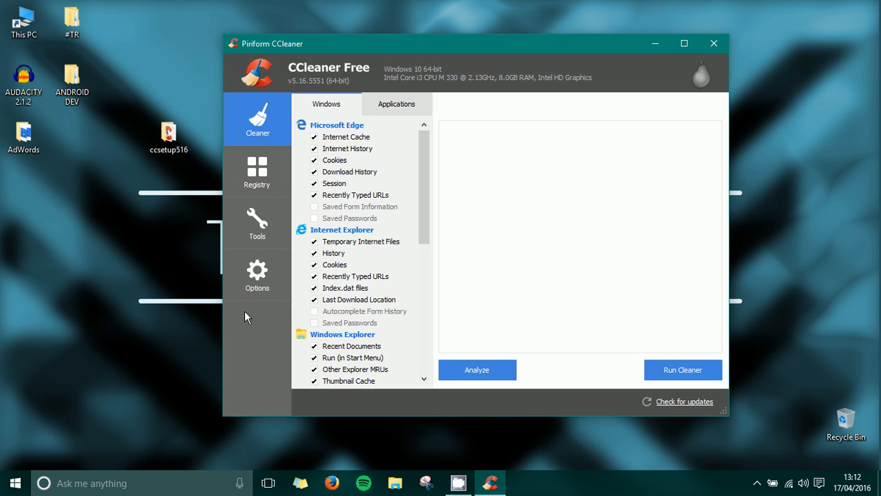
pyautogui.moveTo(276, 269)
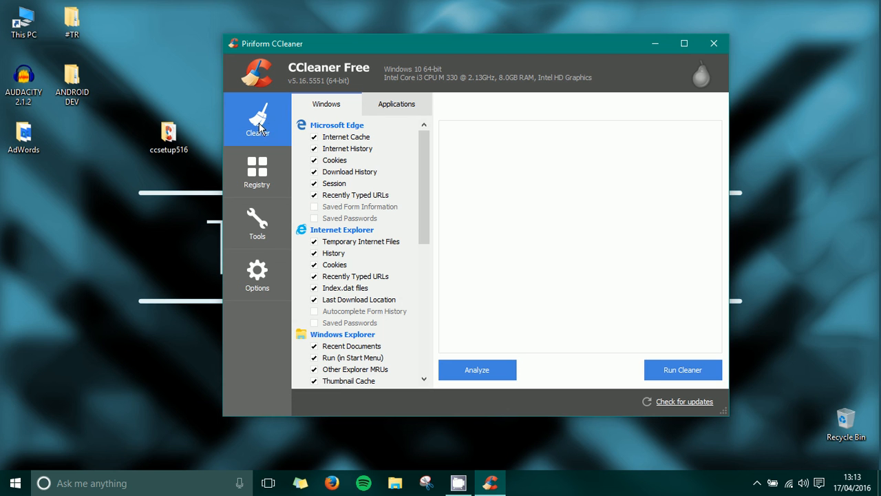
pyautogui.scroll(-3)
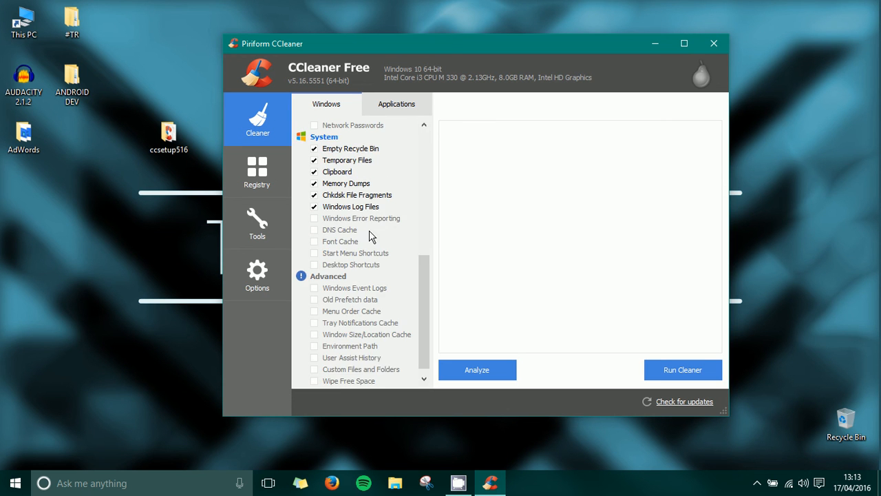
pyautogui.click(396, 104)
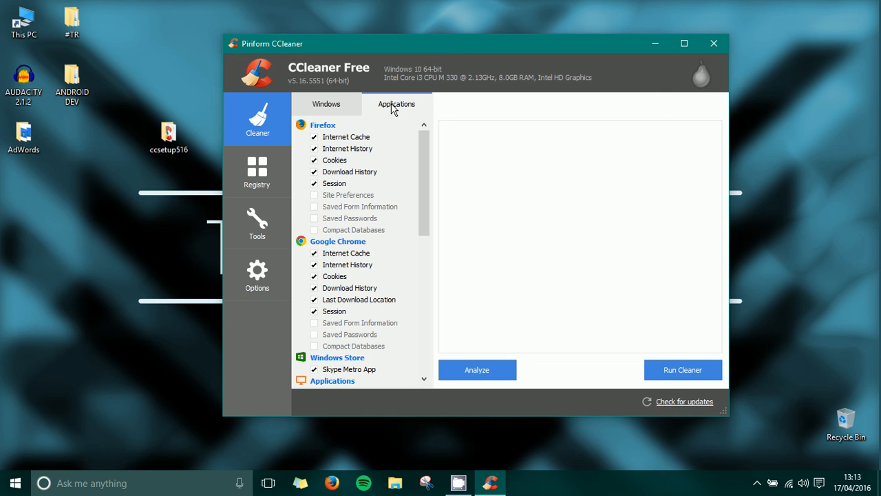
pyautogui.scroll(-3)
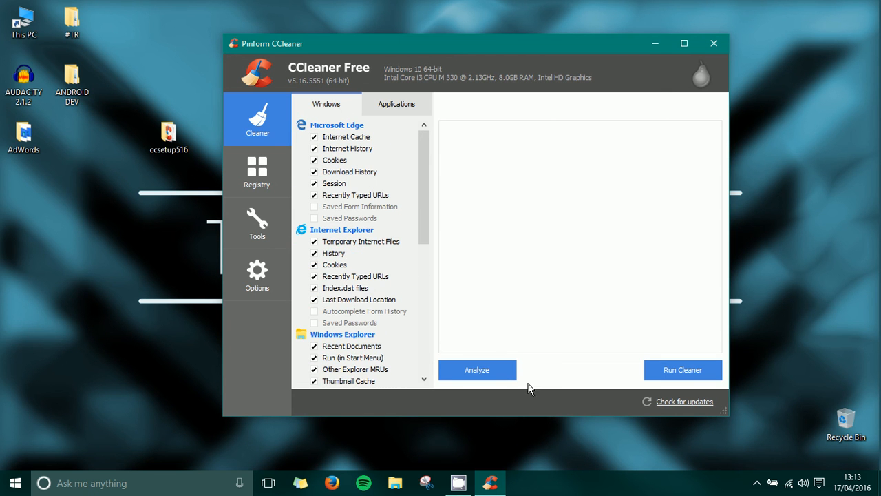
pyautogui.moveTo(726, 377)
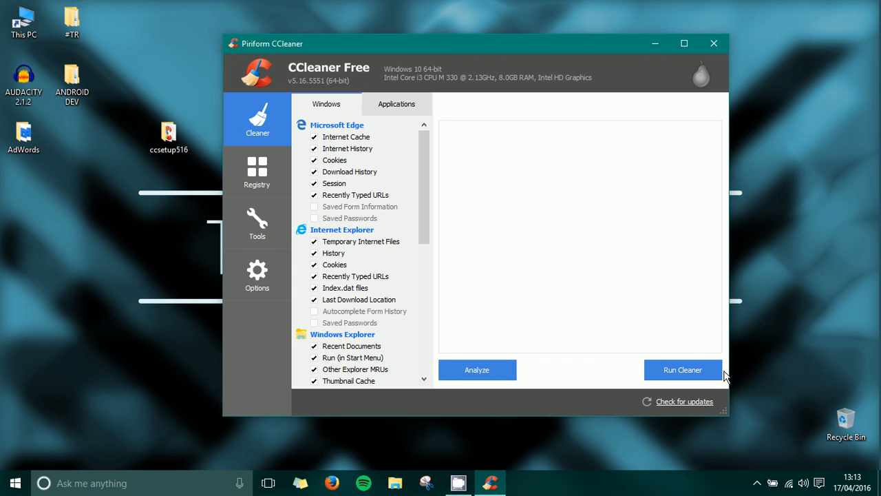
# - Switch to the Registry panel to view its ticked issue categories
pyautogui.click(257, 172)
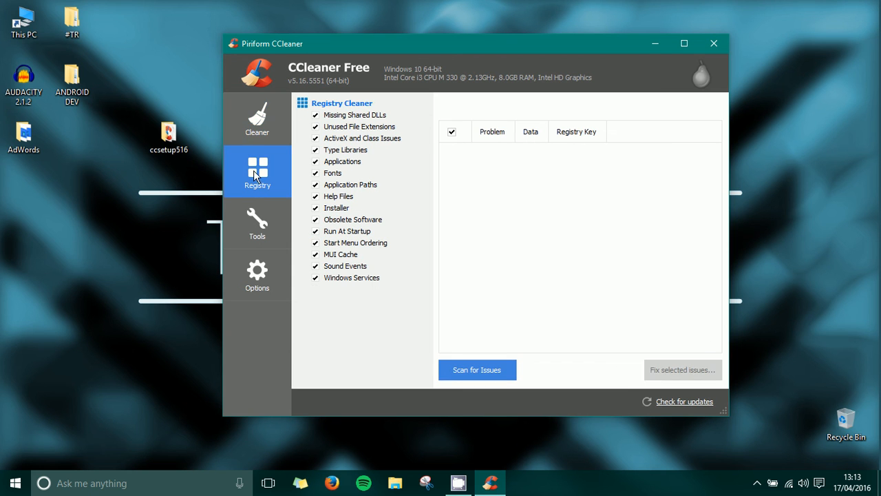
pyautogui.moveTo(472, 330)
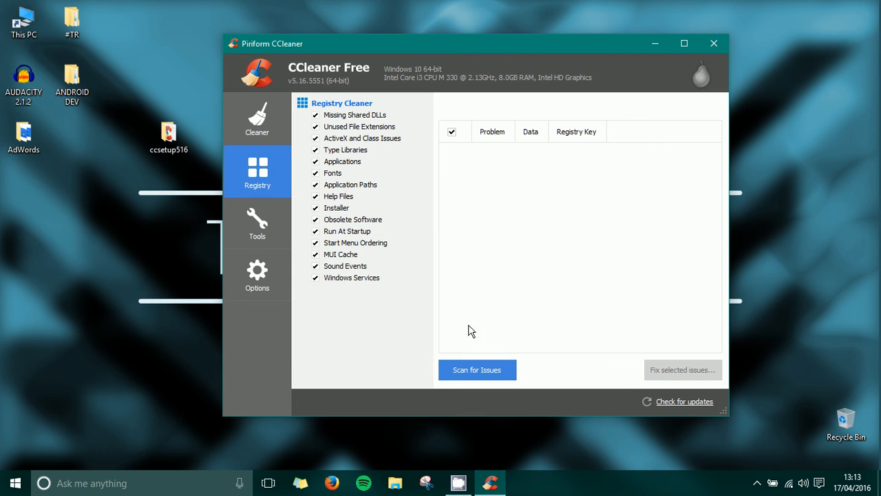
pyautogui.moveTo(533, 392)
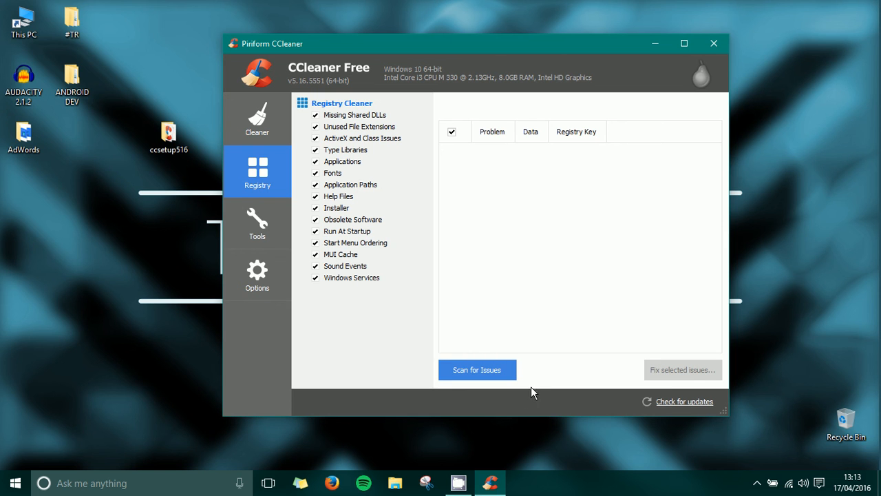
pyautogui.moveTo(523, 324)
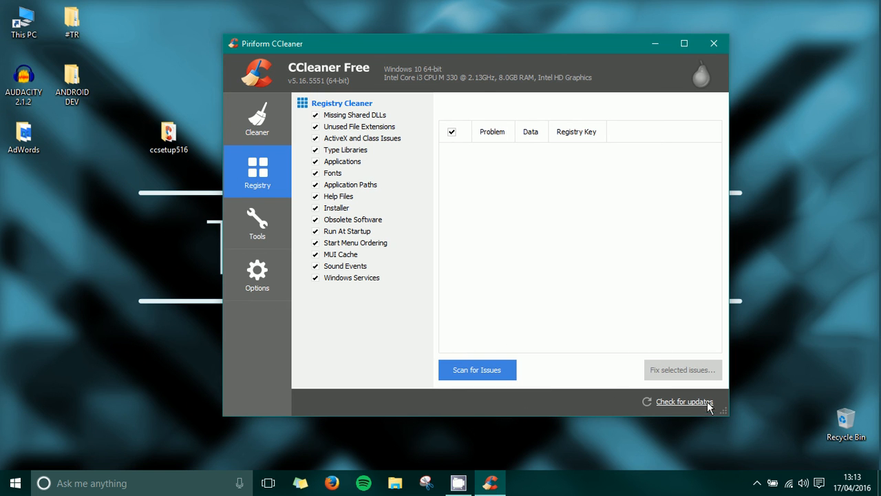
pyautogui.moveTo(554, 298)
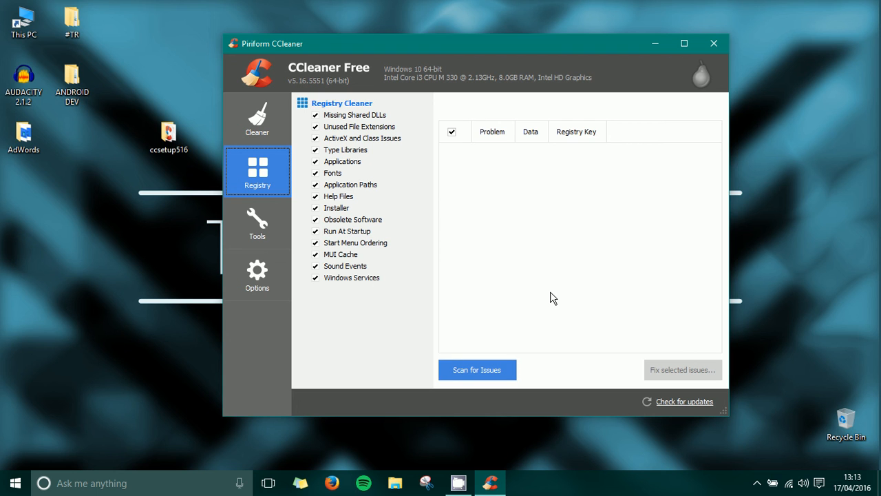
pyautogui.moveTo(492, 248)
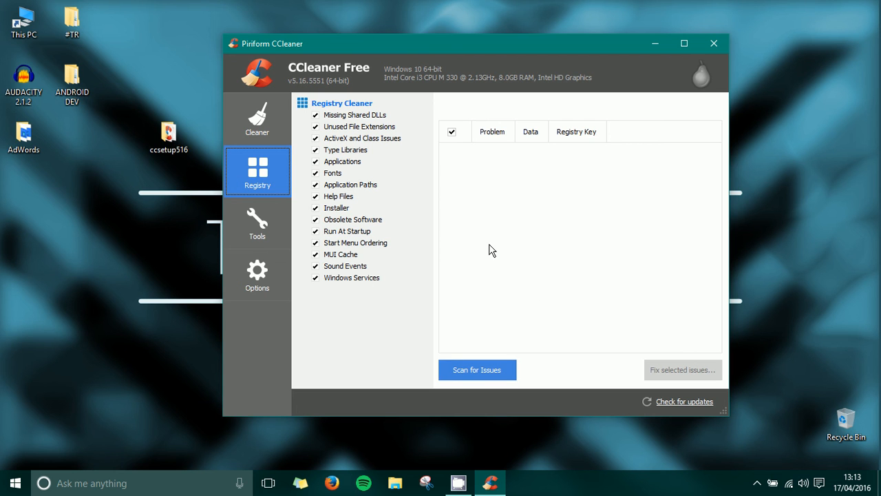
pyautogui.moveTo(508, 257)
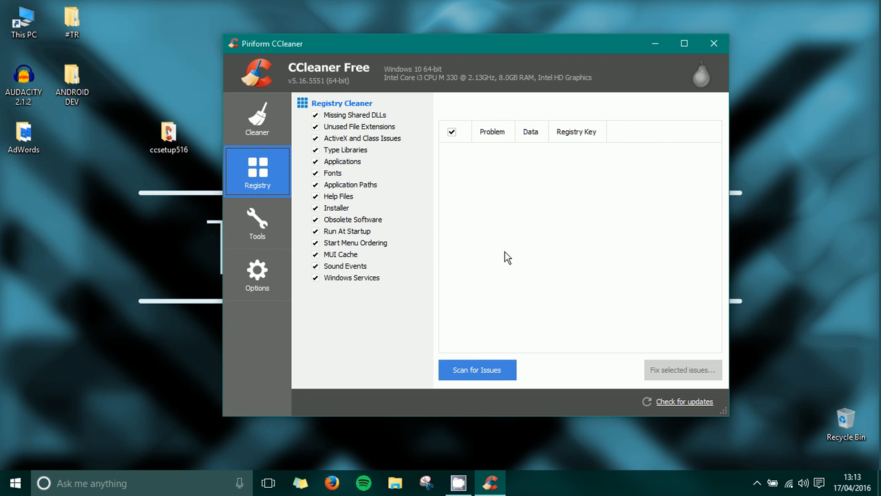
pyautogui.moveTo(446, 213)
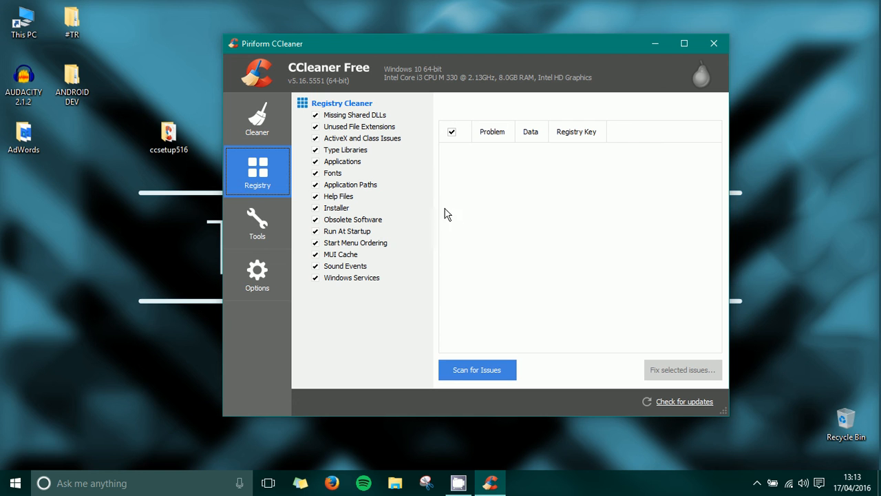
pyautogui.moveTo(461, 219)
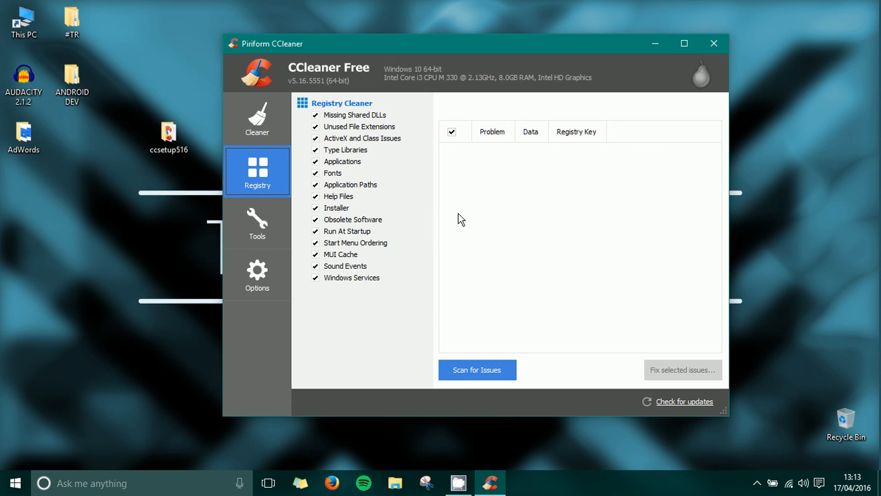
pyautogui.moveTo(294, 231)
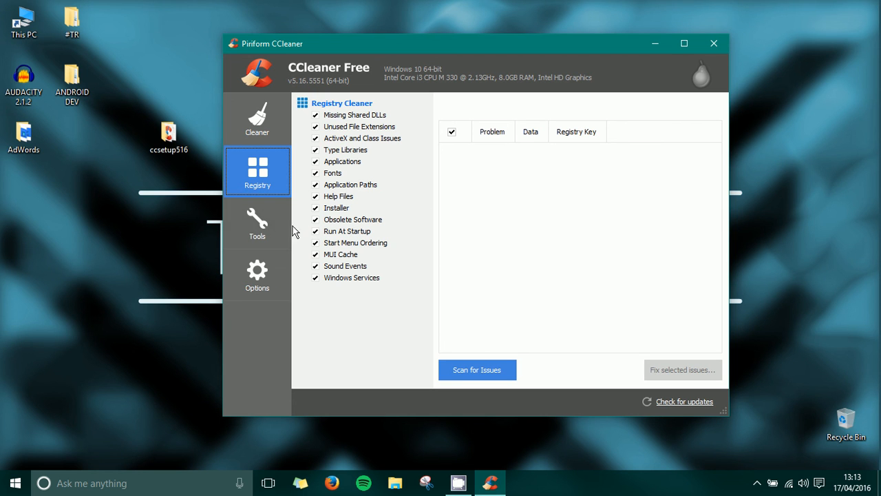
# - View the Tools uninstall list, then return to the Cleaner panel
pyautogui.click(257, 224)
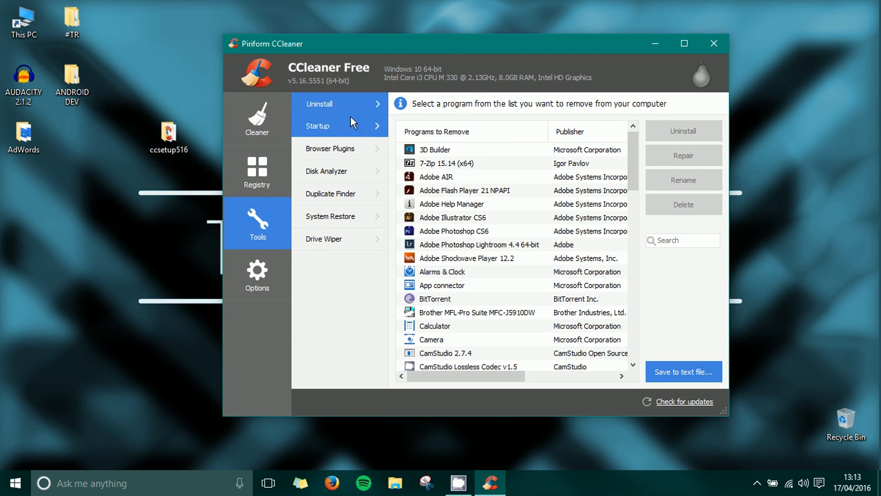
pyautogui.moveTo(254, 127)
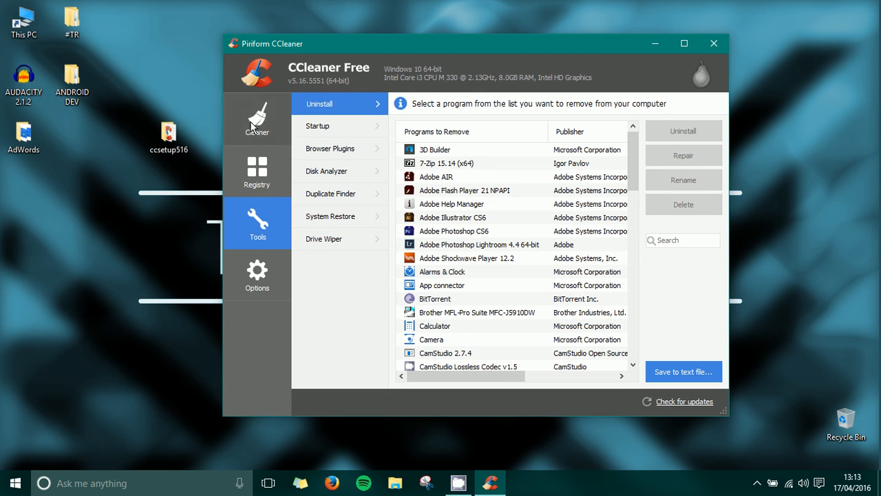
pyautogui.moveTo(335, 122)
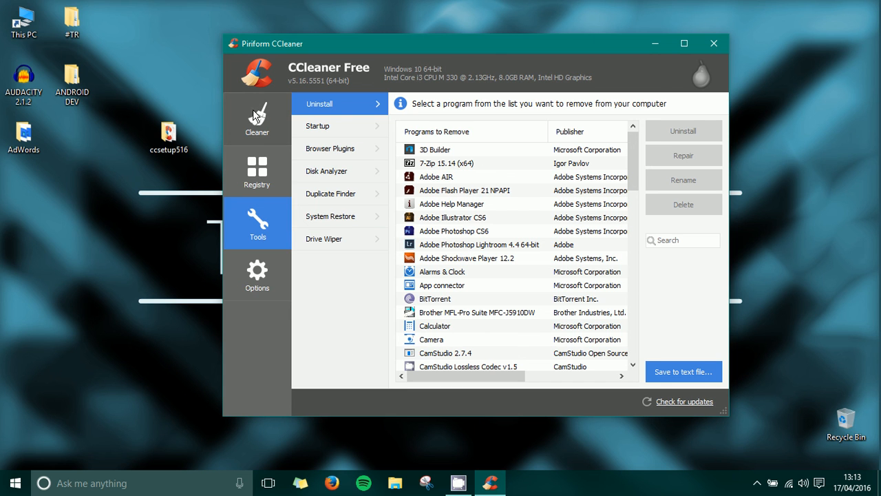
pyautogui.click(256, 119)
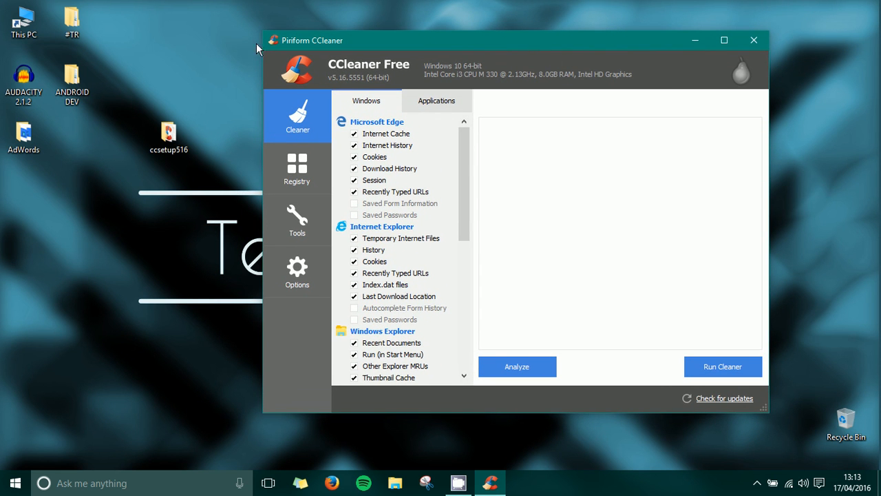
pyautogui.moveTo(787, 427)
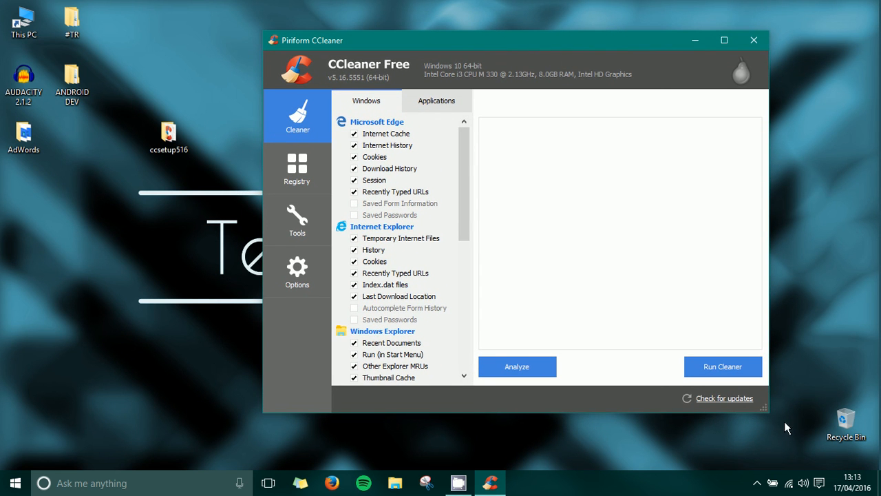
pyautogui.moveTo(252, 331)
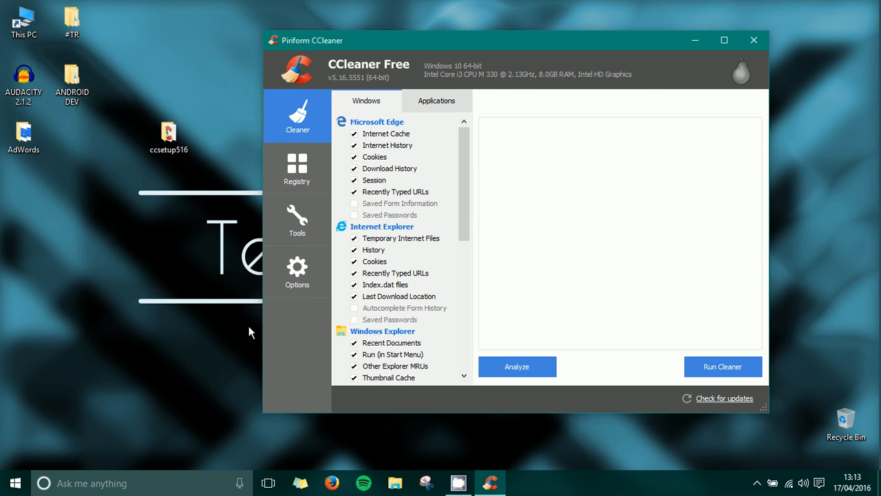
pyautogui.moveTo(795, 150)
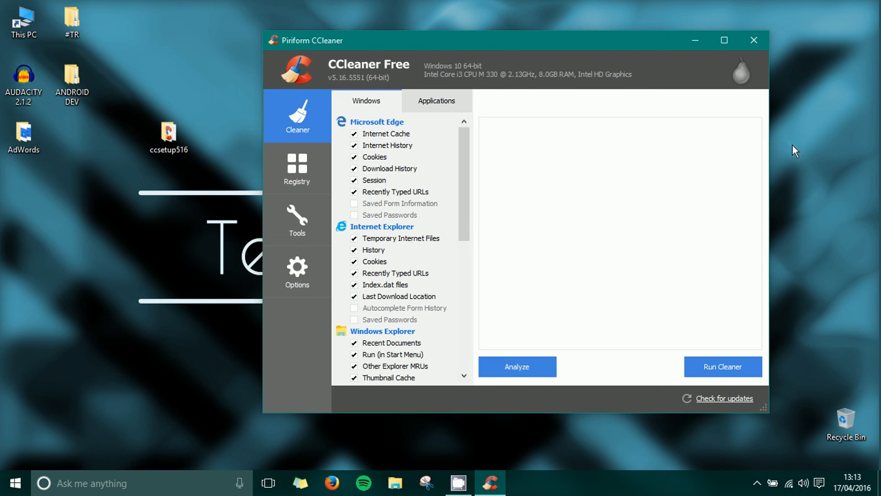
pyautogui.moveTo(786, 420)
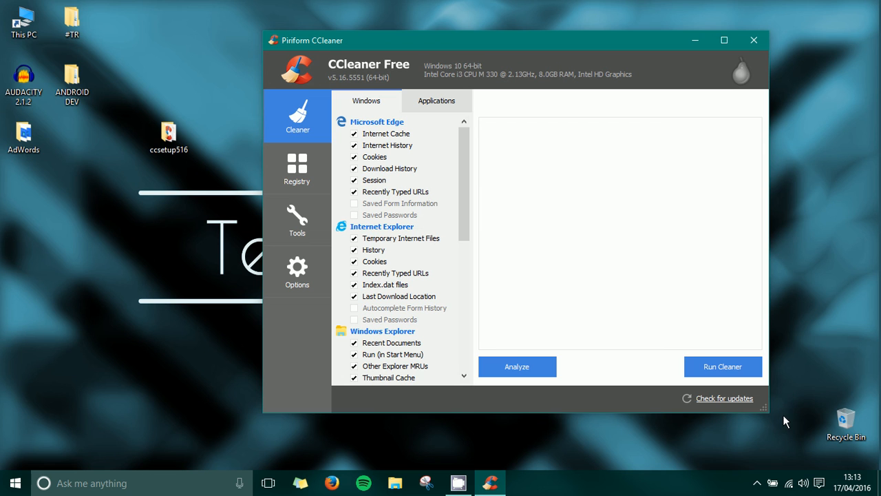
pyautogui.moveTo(743, 427)
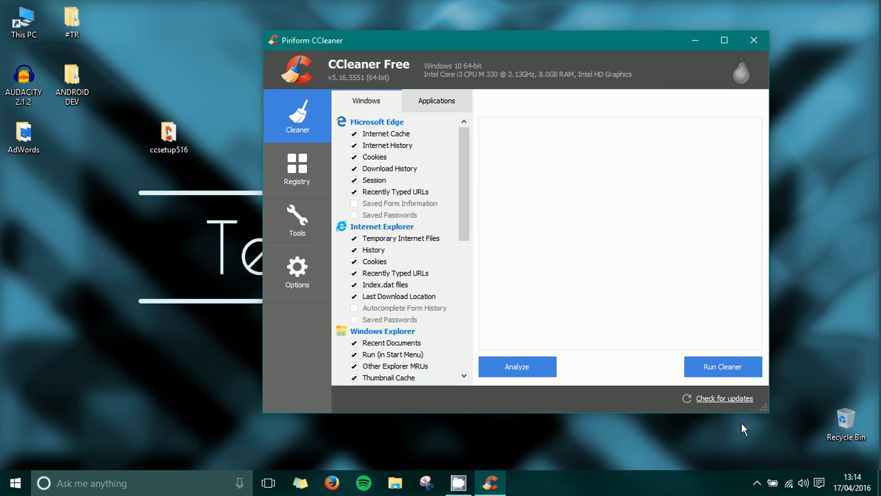
pyautogui.moveTo(236, 15)
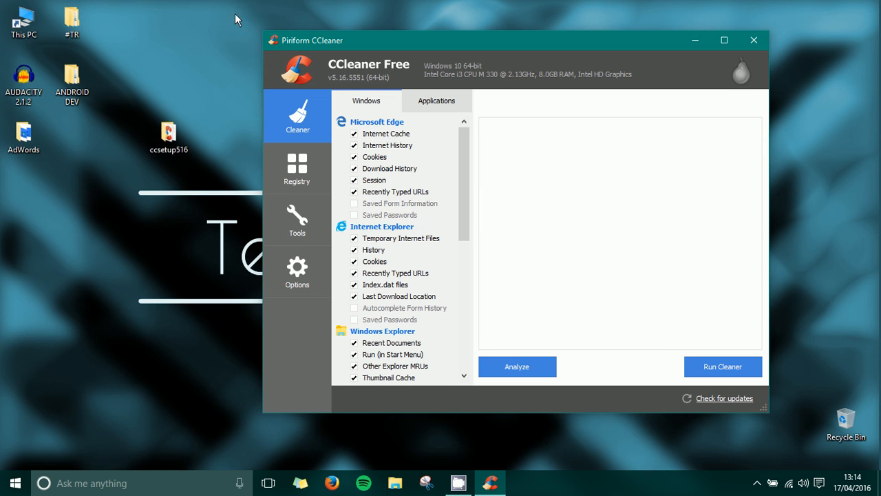
pyautogui.moveTo(245, 17)
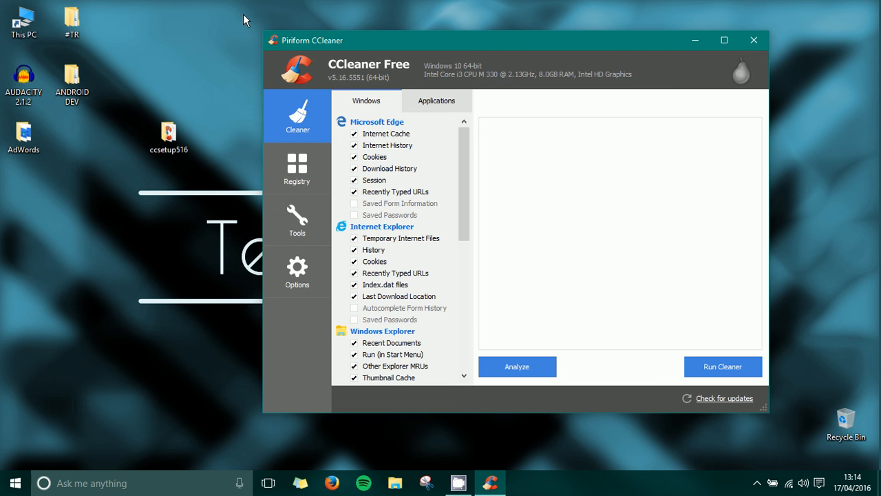
pyautogui.moveTo(124, 112)
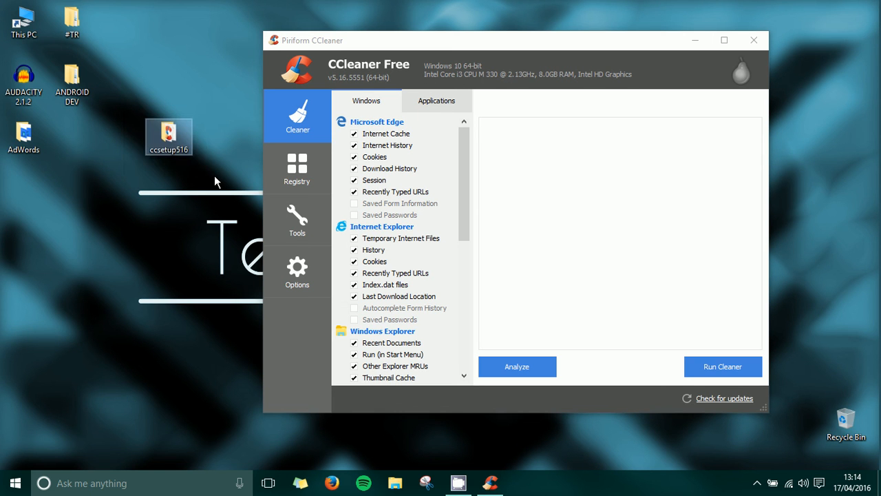
pyautogui.moveTo(212, 157)
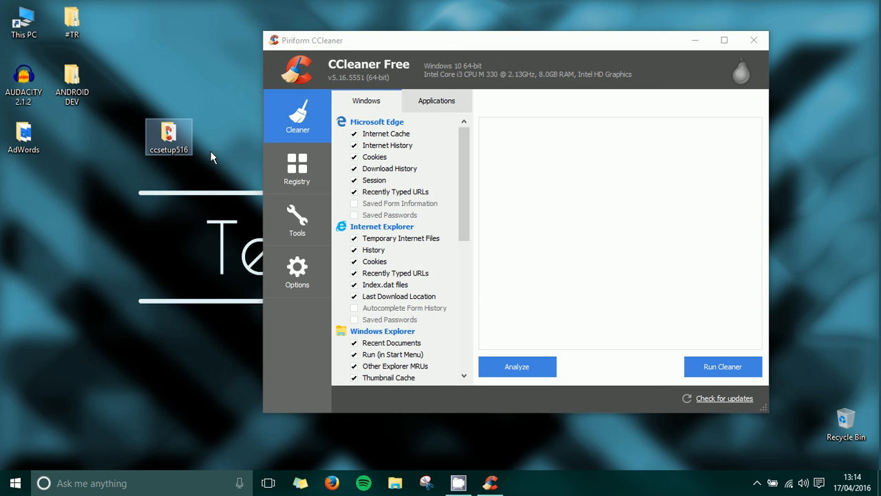